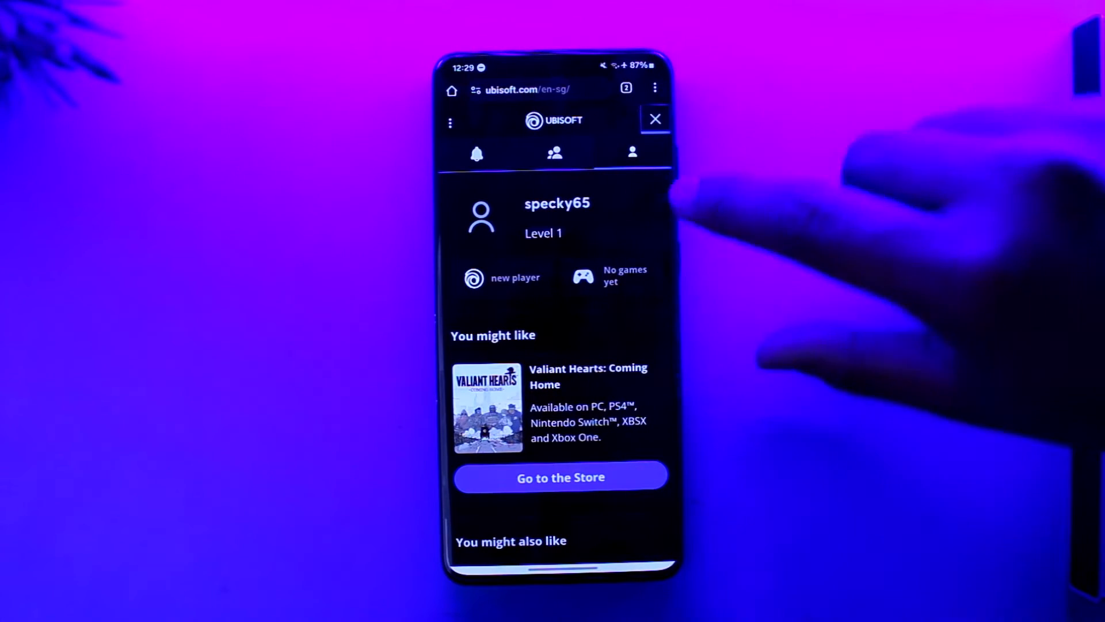
Reach the Account information page and switch Private information into edit mode.
{"action": "scroll", "scroll_direction": "down", "scroll_amount": 3}
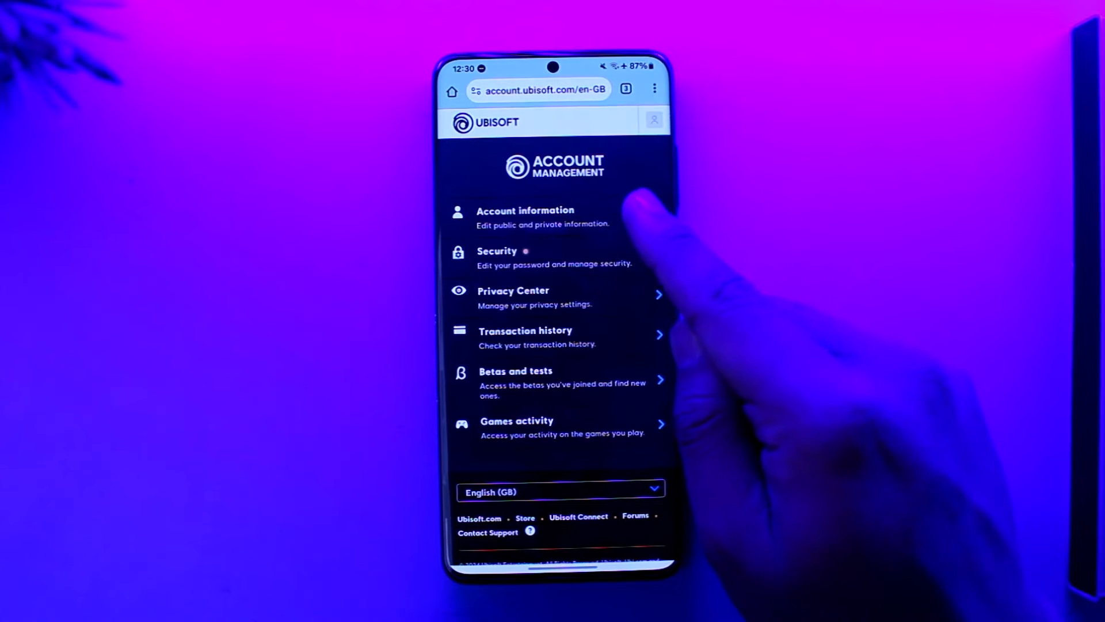
{"action": "left_click", "coordinate": [525, 216]}
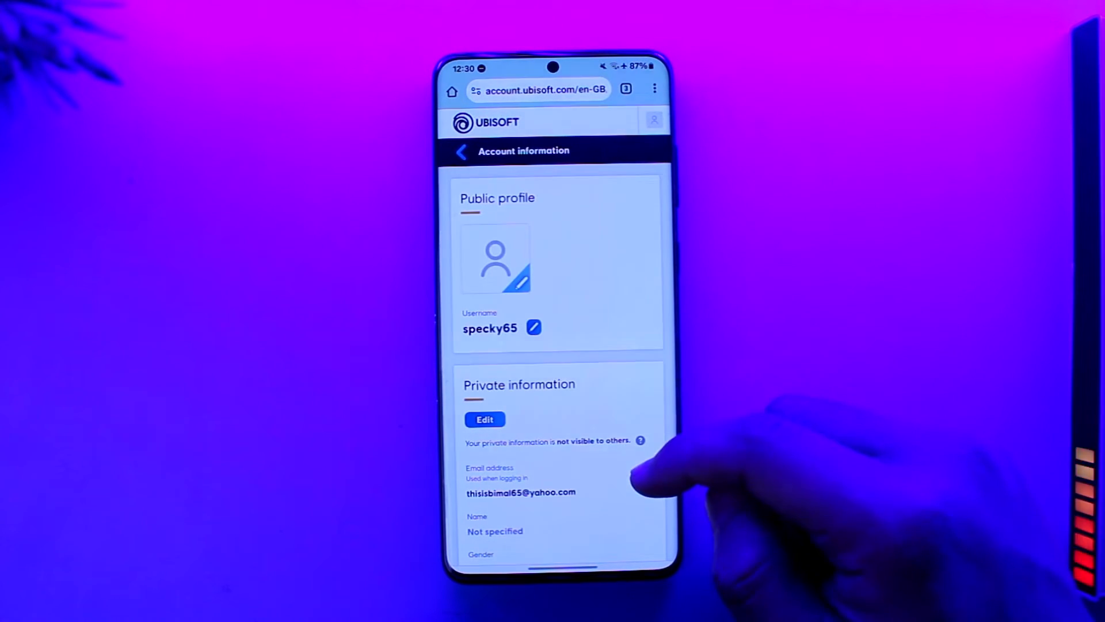
{"action": "scroll", "scroll_direction": "down", "scroll_amount": 3}
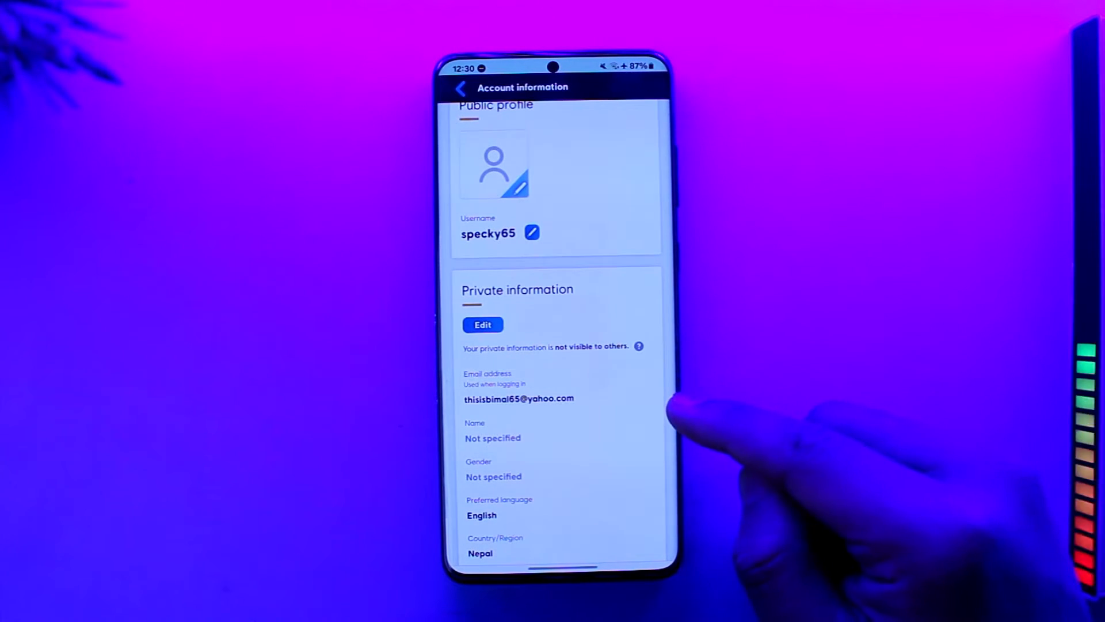
{"action": "left_click", "coordinate": [482, 324]}
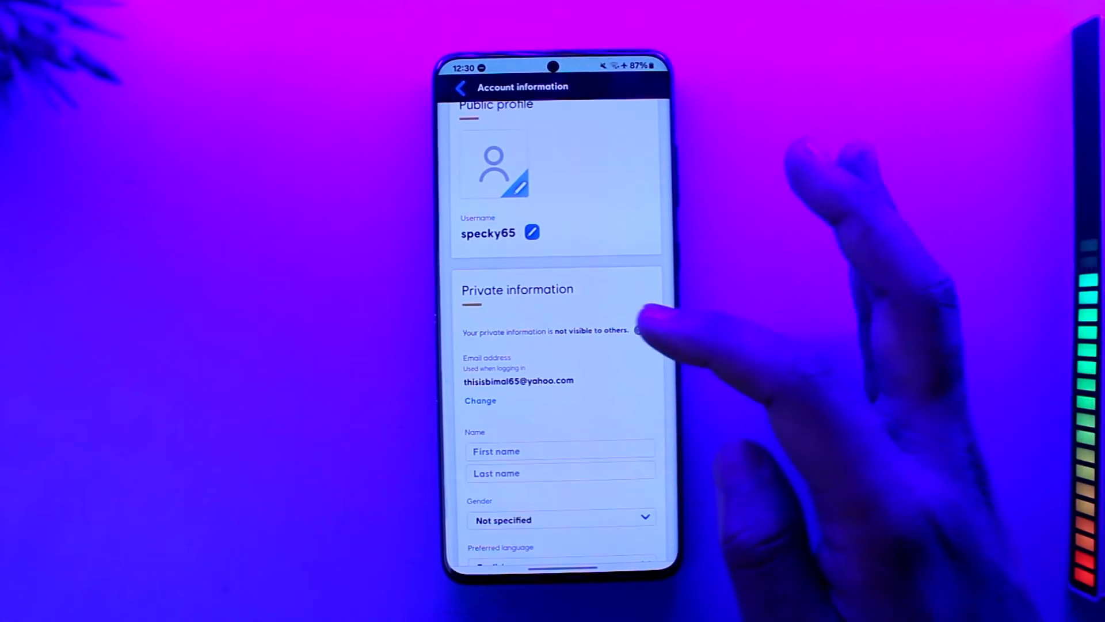
{"action": "scroll", "scroll_direction": "down", "scroll_amount": 3}
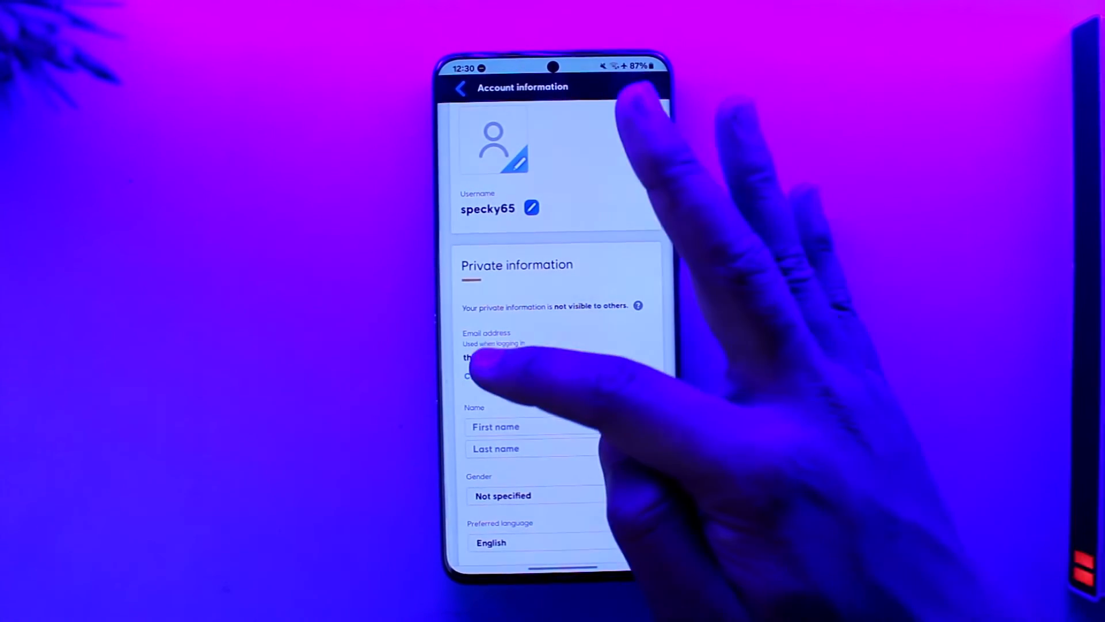
{"action": "left_click", "coordinate": [479, 375]}
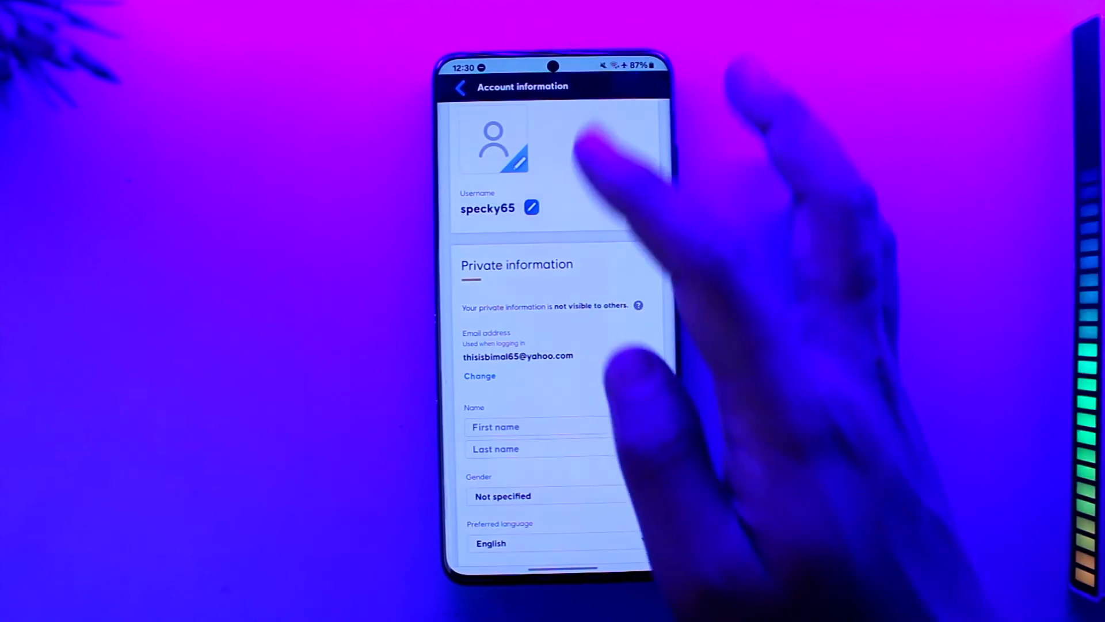
Scroll past Linked accounts to the Contact Support footer, then close the account tab.
{"action": "scroll", "scroll_direction": "down", "scroll_amount": 3}
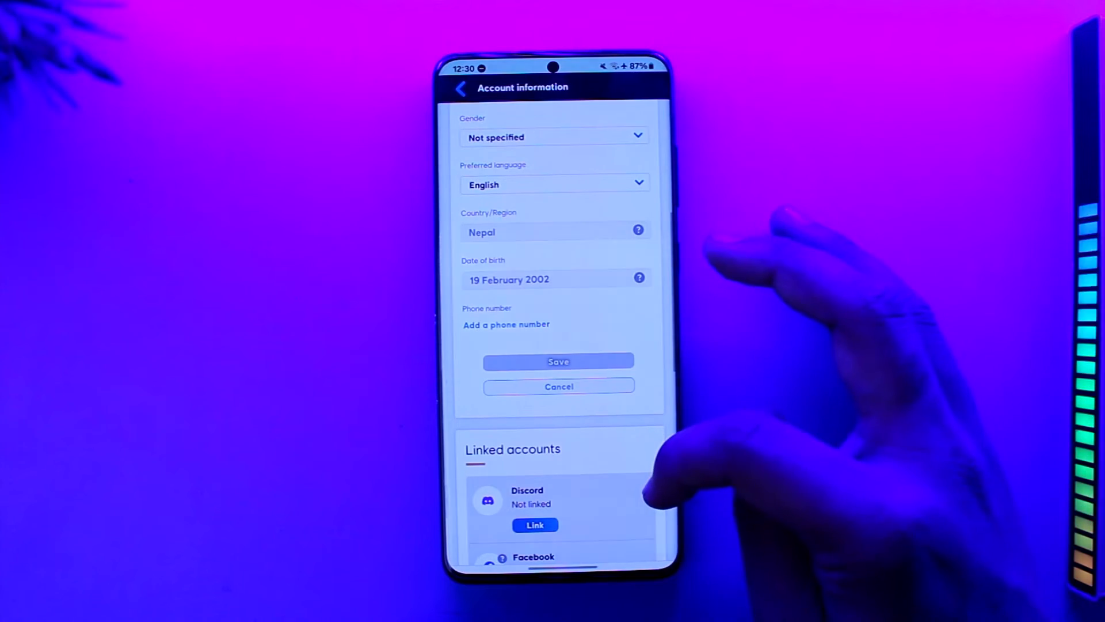
{"action": "scroll", "scroll_direction": "down", "scroll_amount": 3}
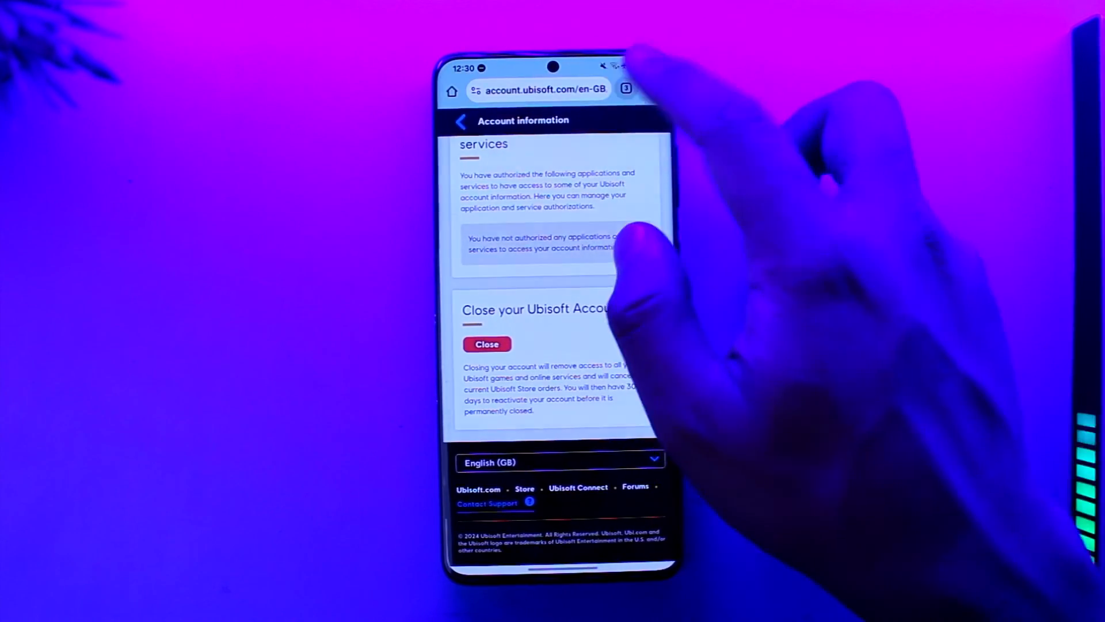
{"action": "left_click", "coordinate": [486, 344]}
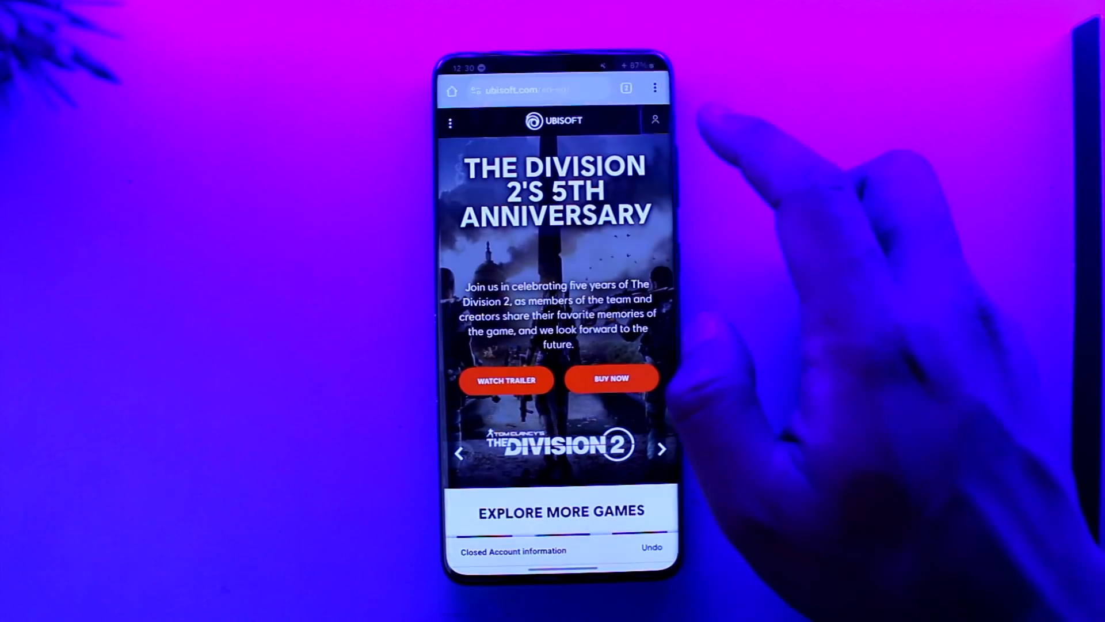